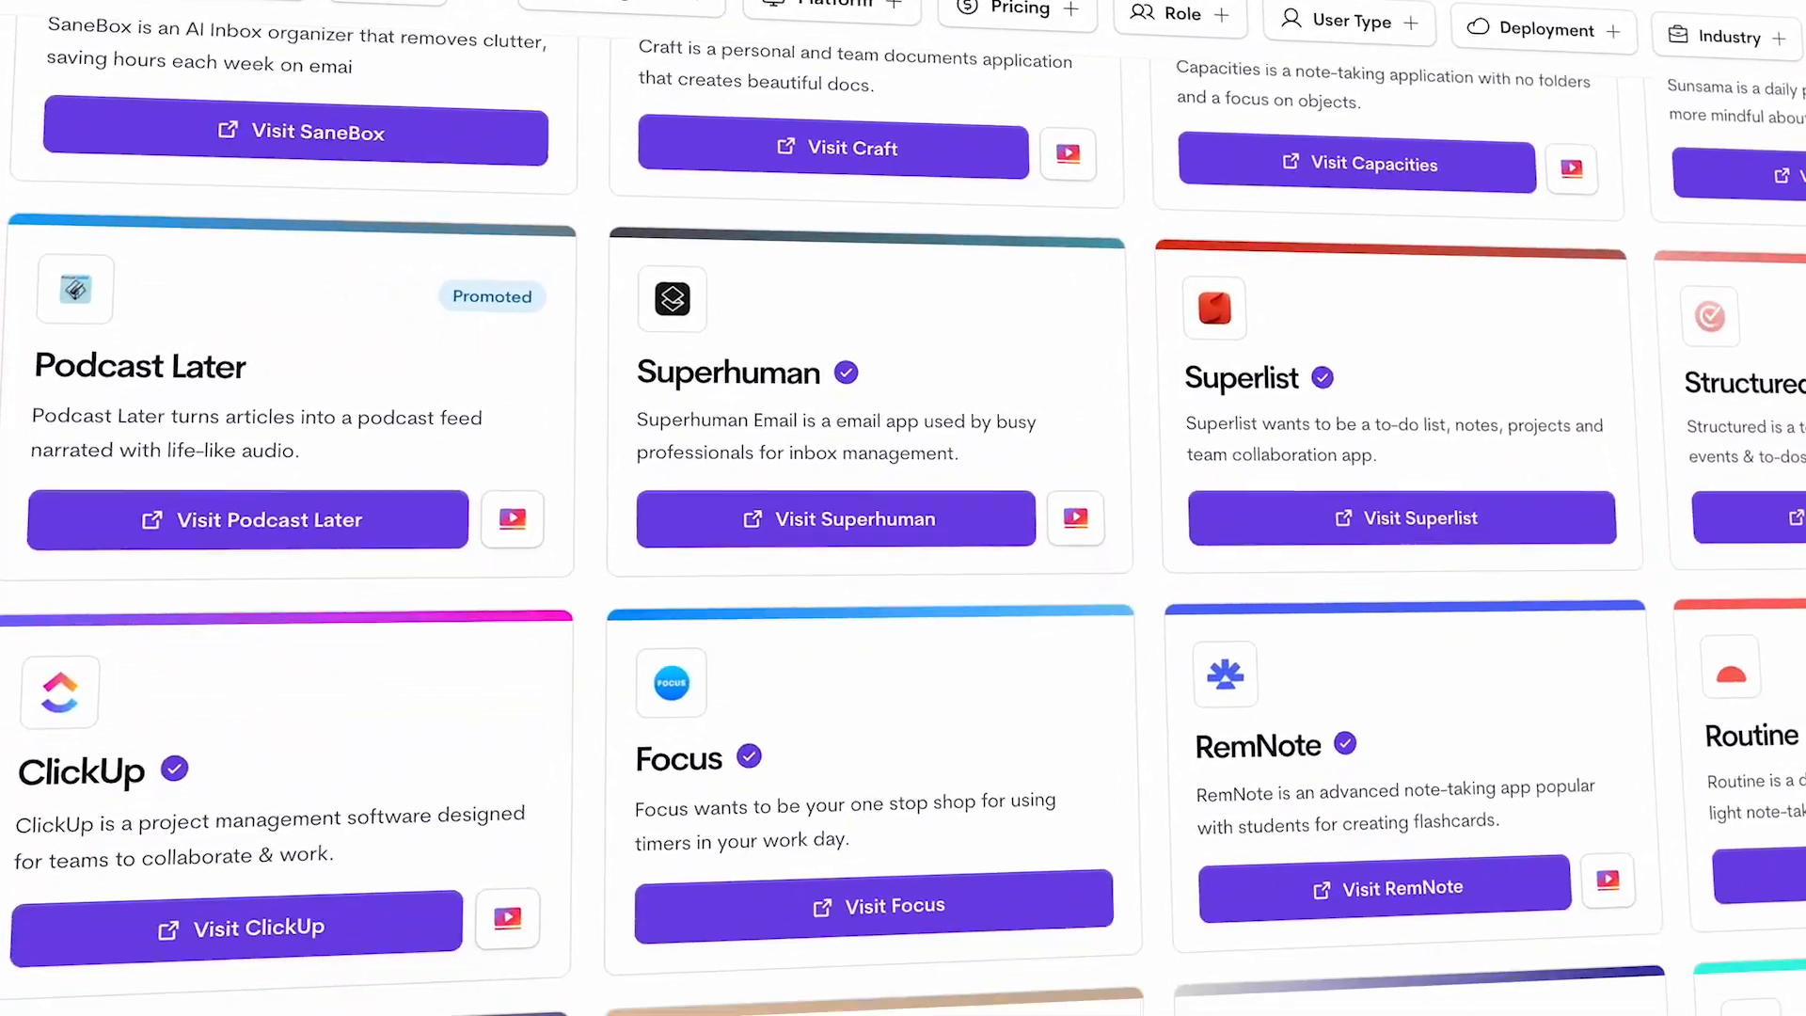
Leave the app directory and play the Loop promo showing the slash-command menu and task table.
{"action": "scroll", "scroll_direction": "down", "scroll_amount": 3}
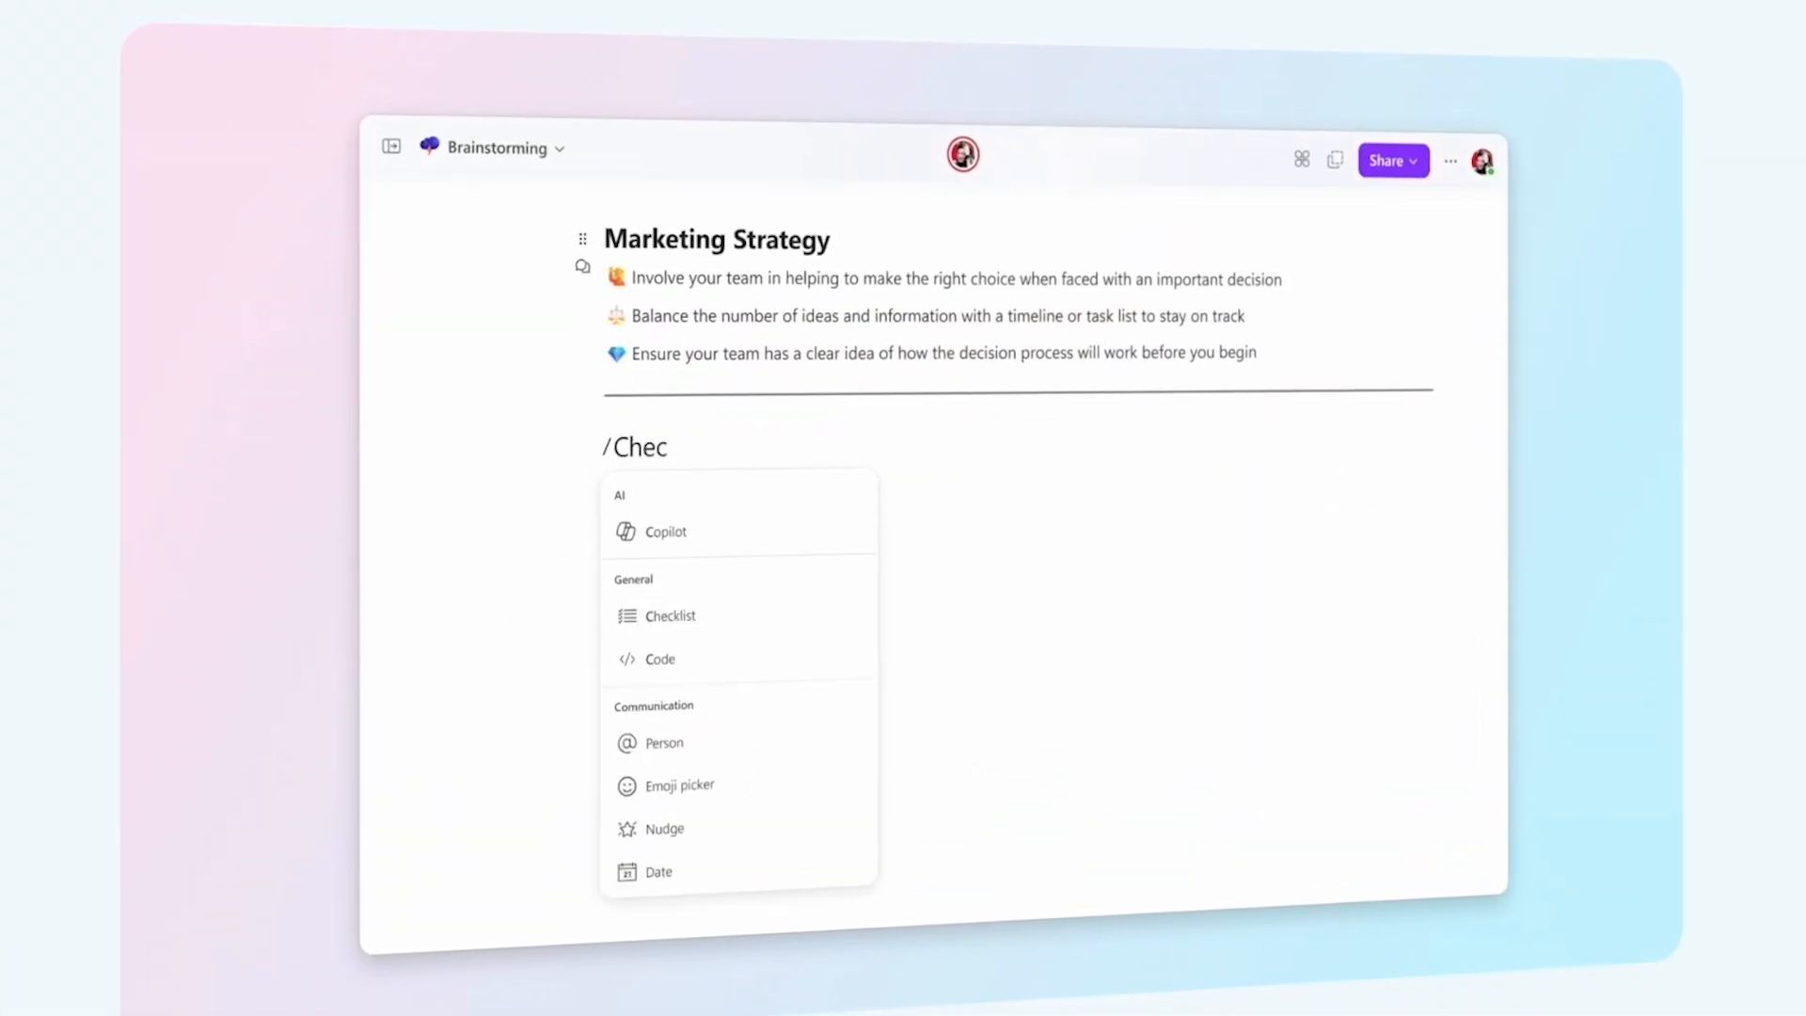
{"action": "left_click", "coordinate": [667, 615]}
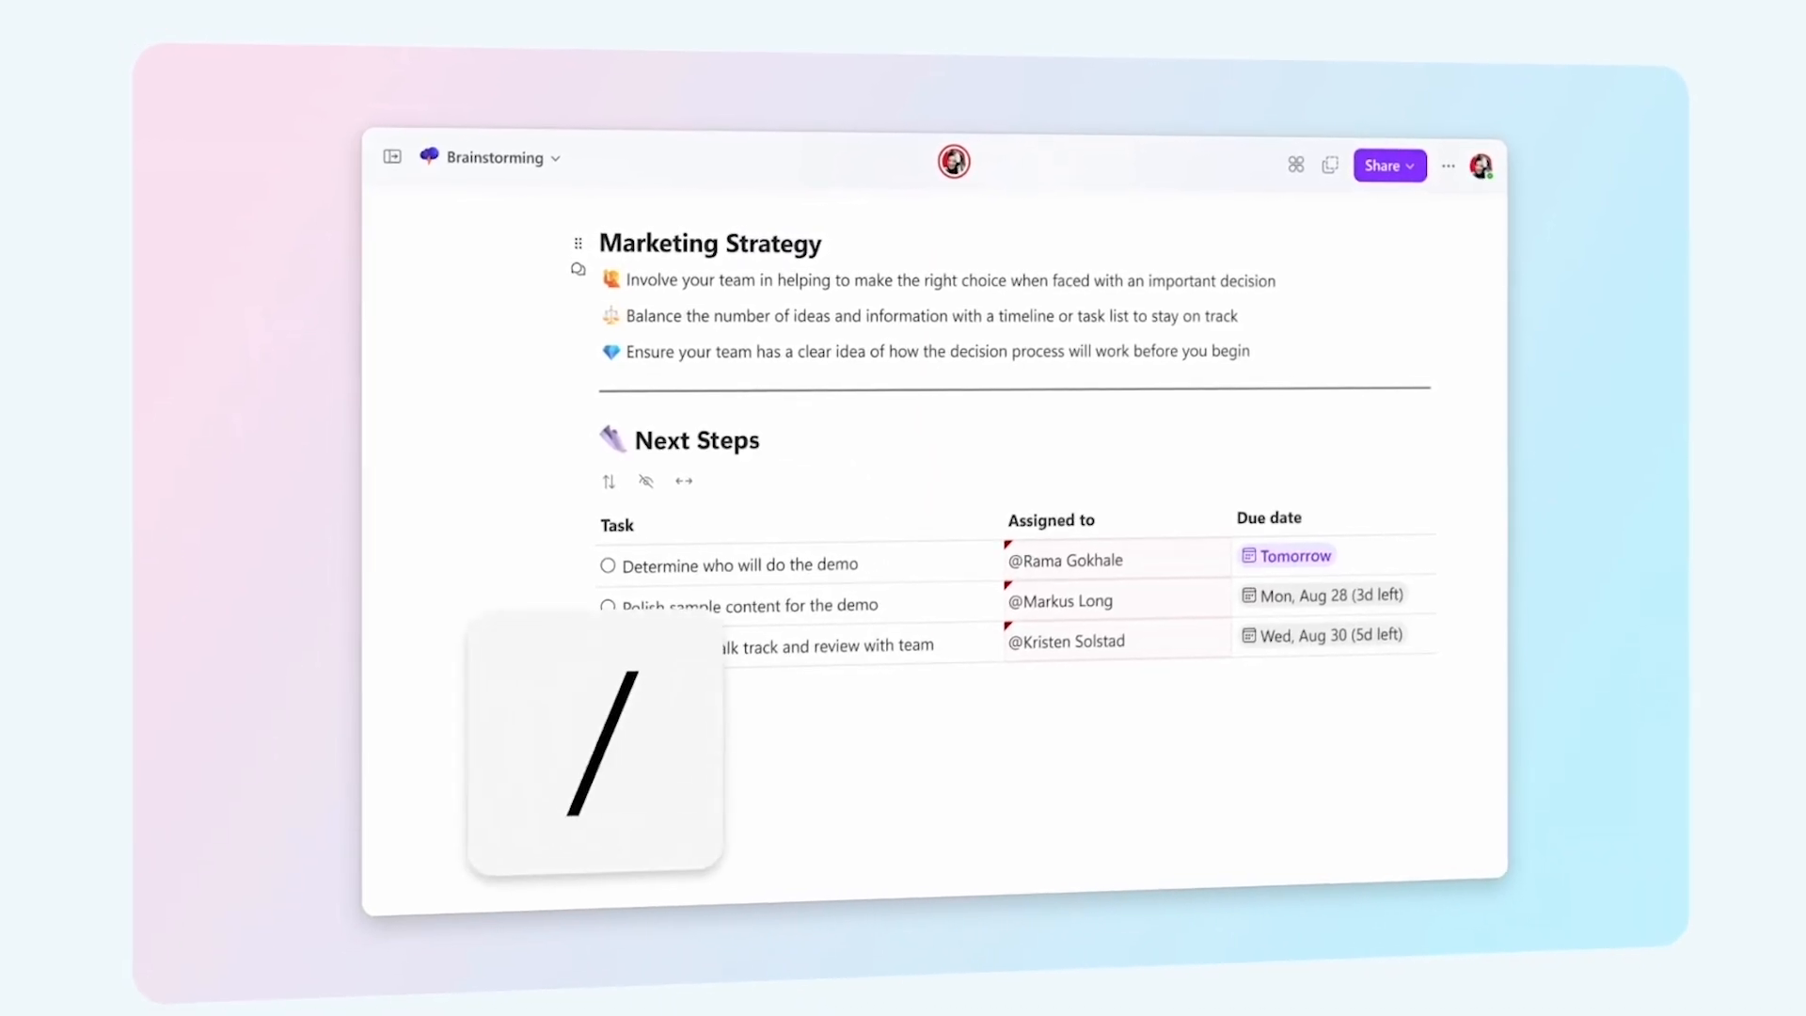
{"action": "scroll", "scroll_direction": "down", "scroll_amount": 3}
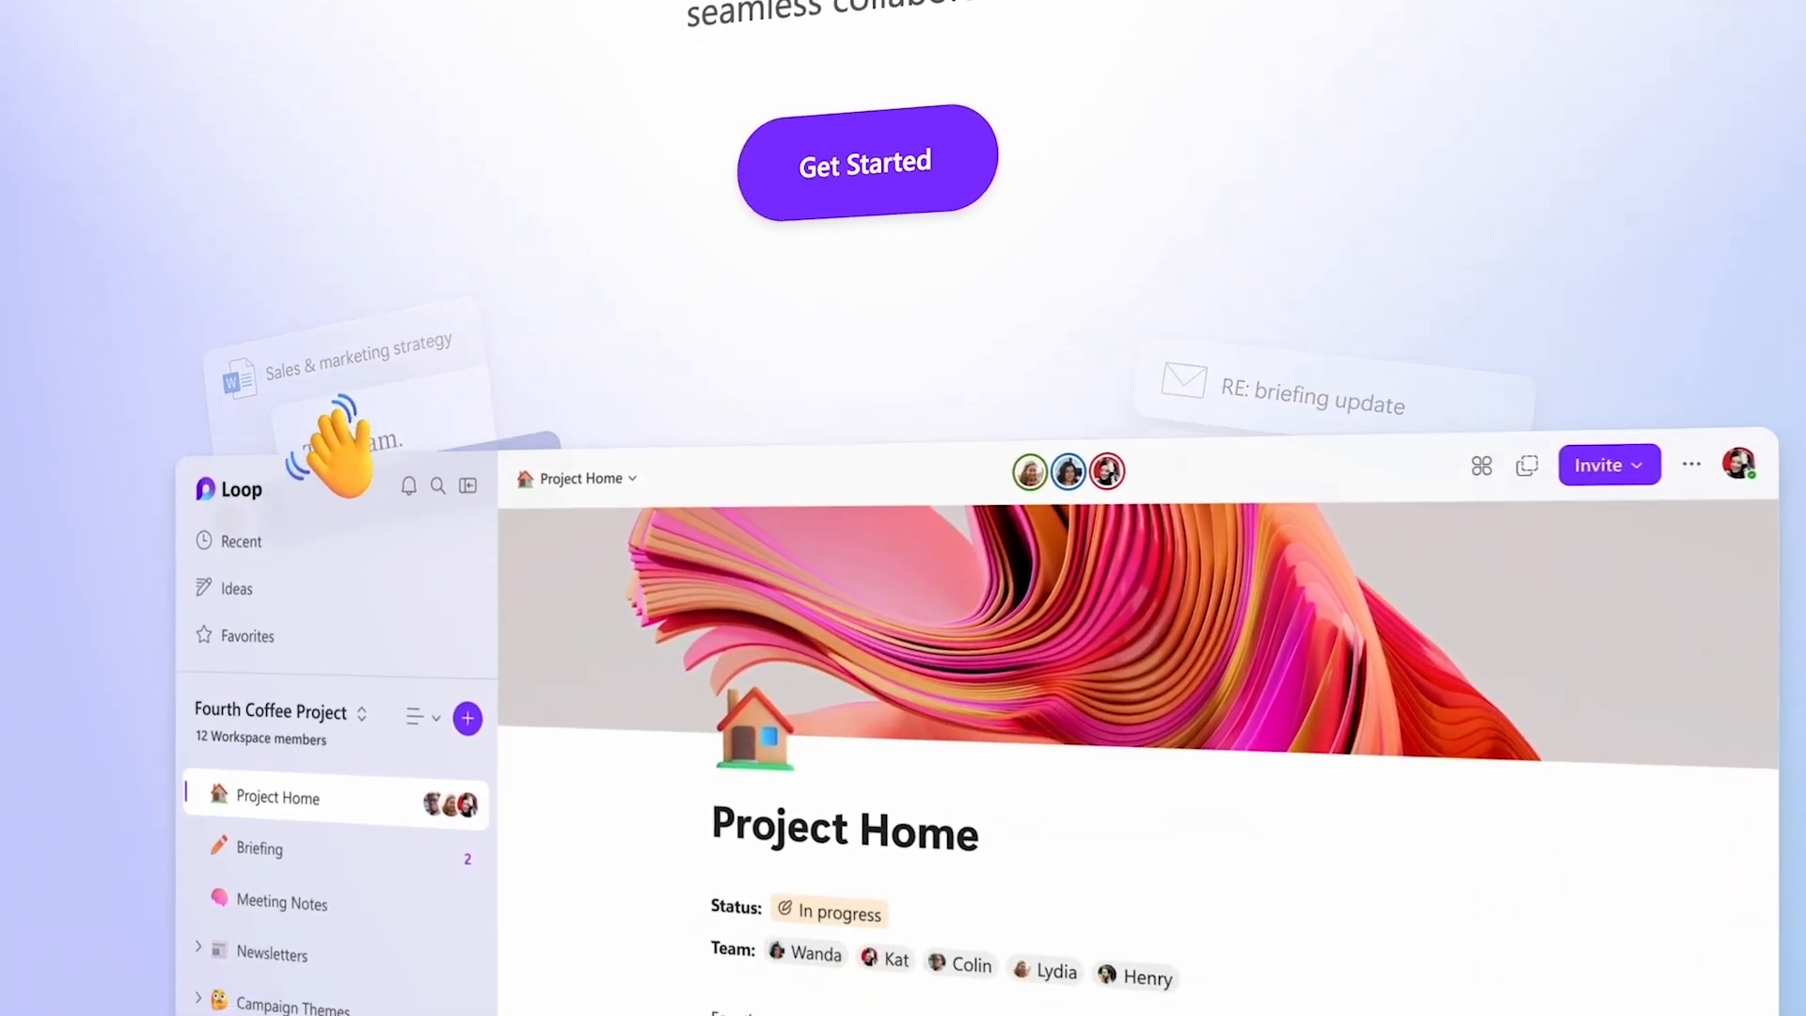
Scroll past the workspace, Task Tracker and Copilot sections to the shared coffee-beans list animation.
{"action": "scroll", "scroll_direction": "down", "scroll_amount": 3}
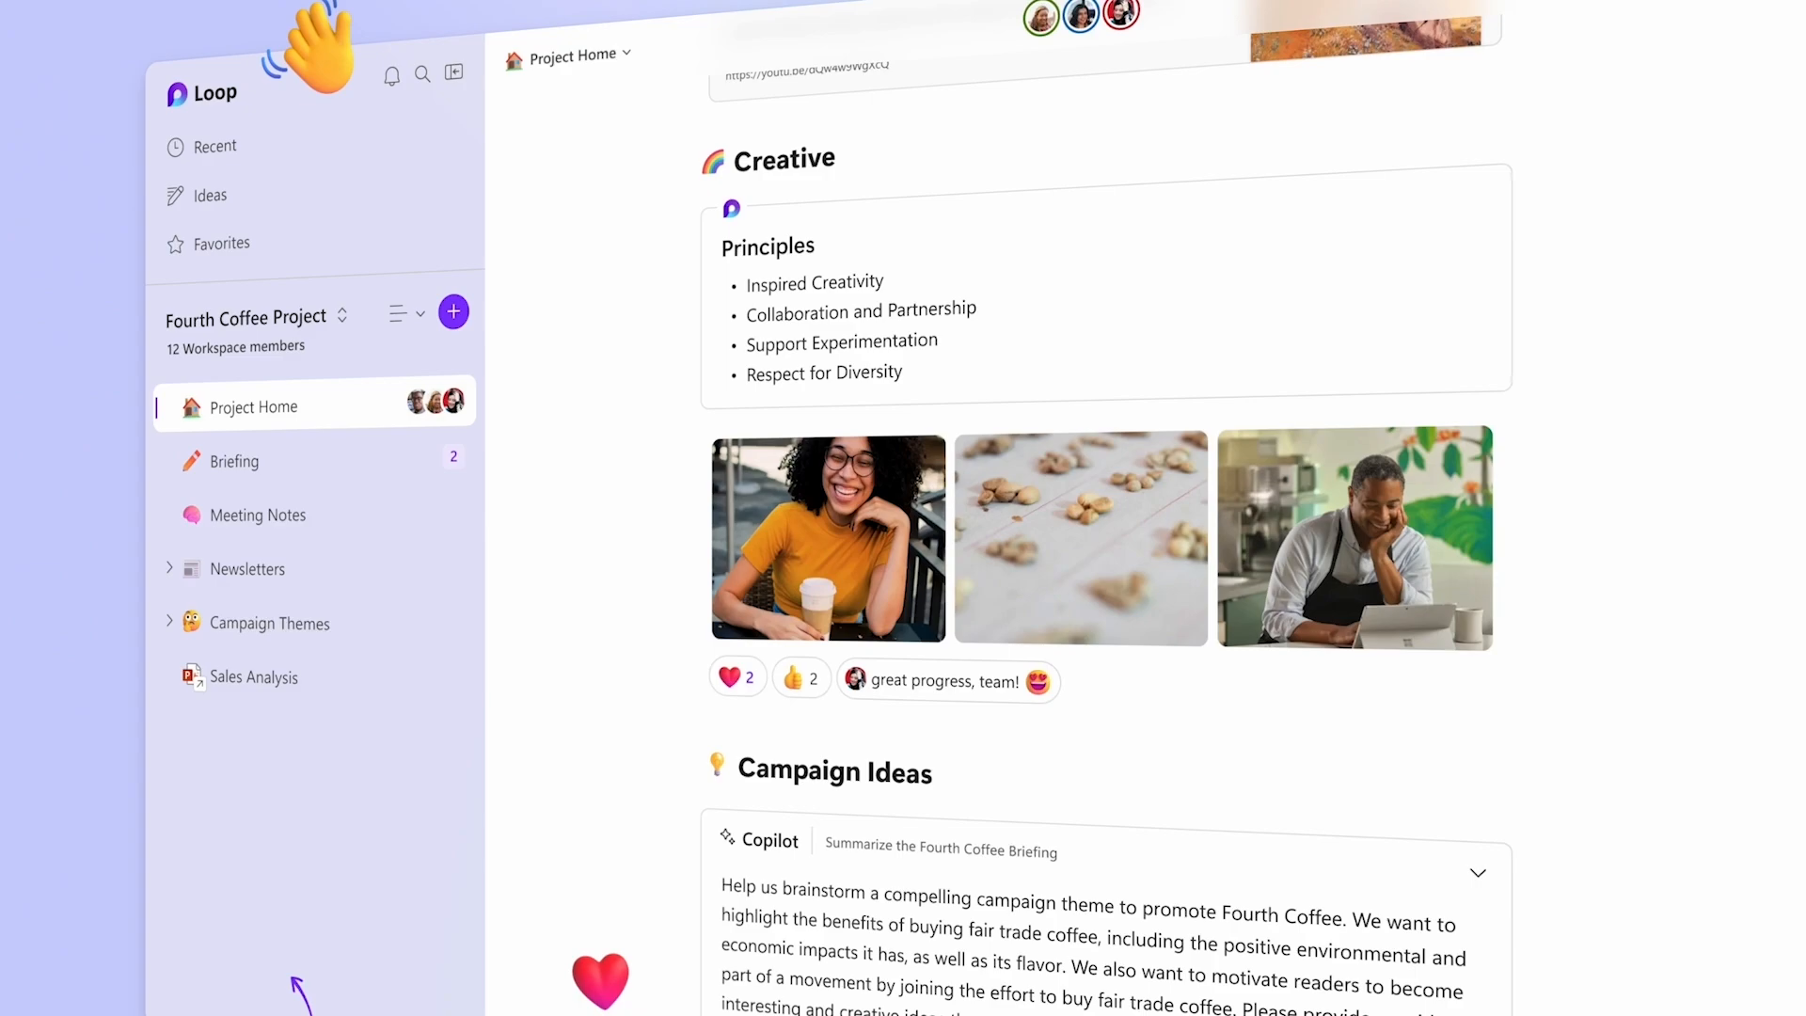
{"action": "scroll", "scroll_direction": "down", "scroll_amount": 3}
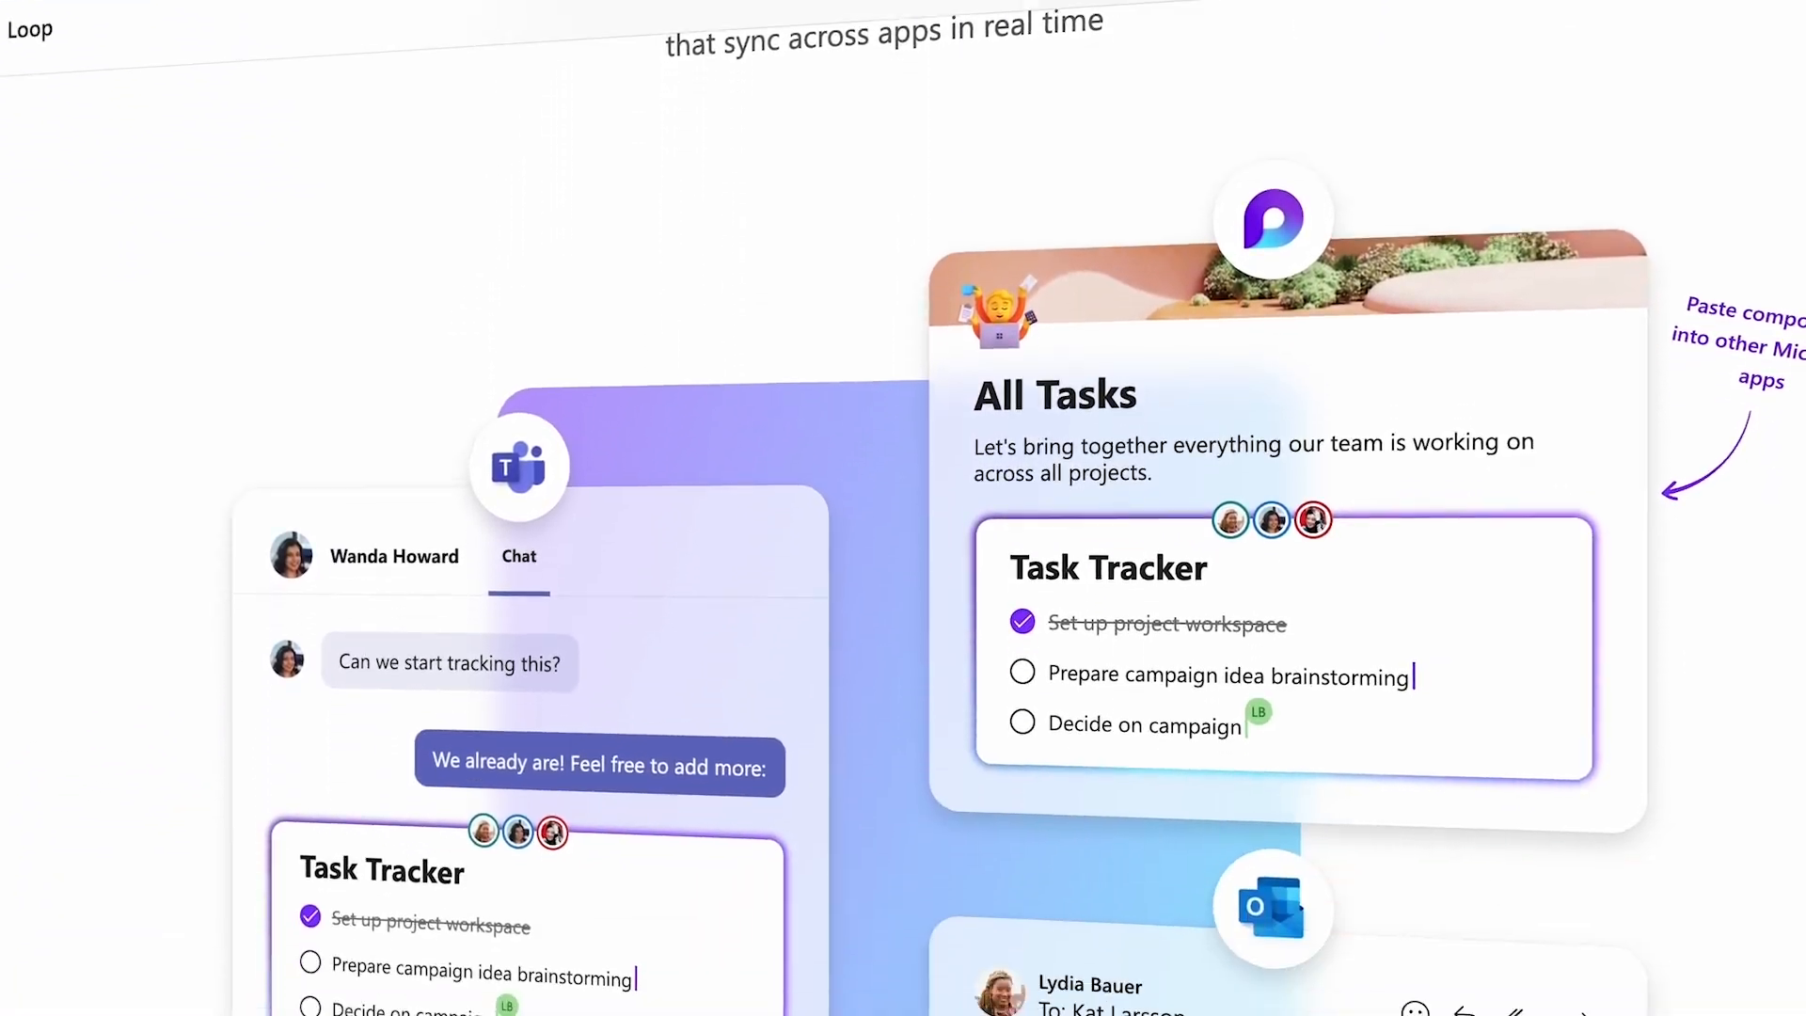
{"action": "scroll", "scroll_direction": "down", "scroll_amount": 3}
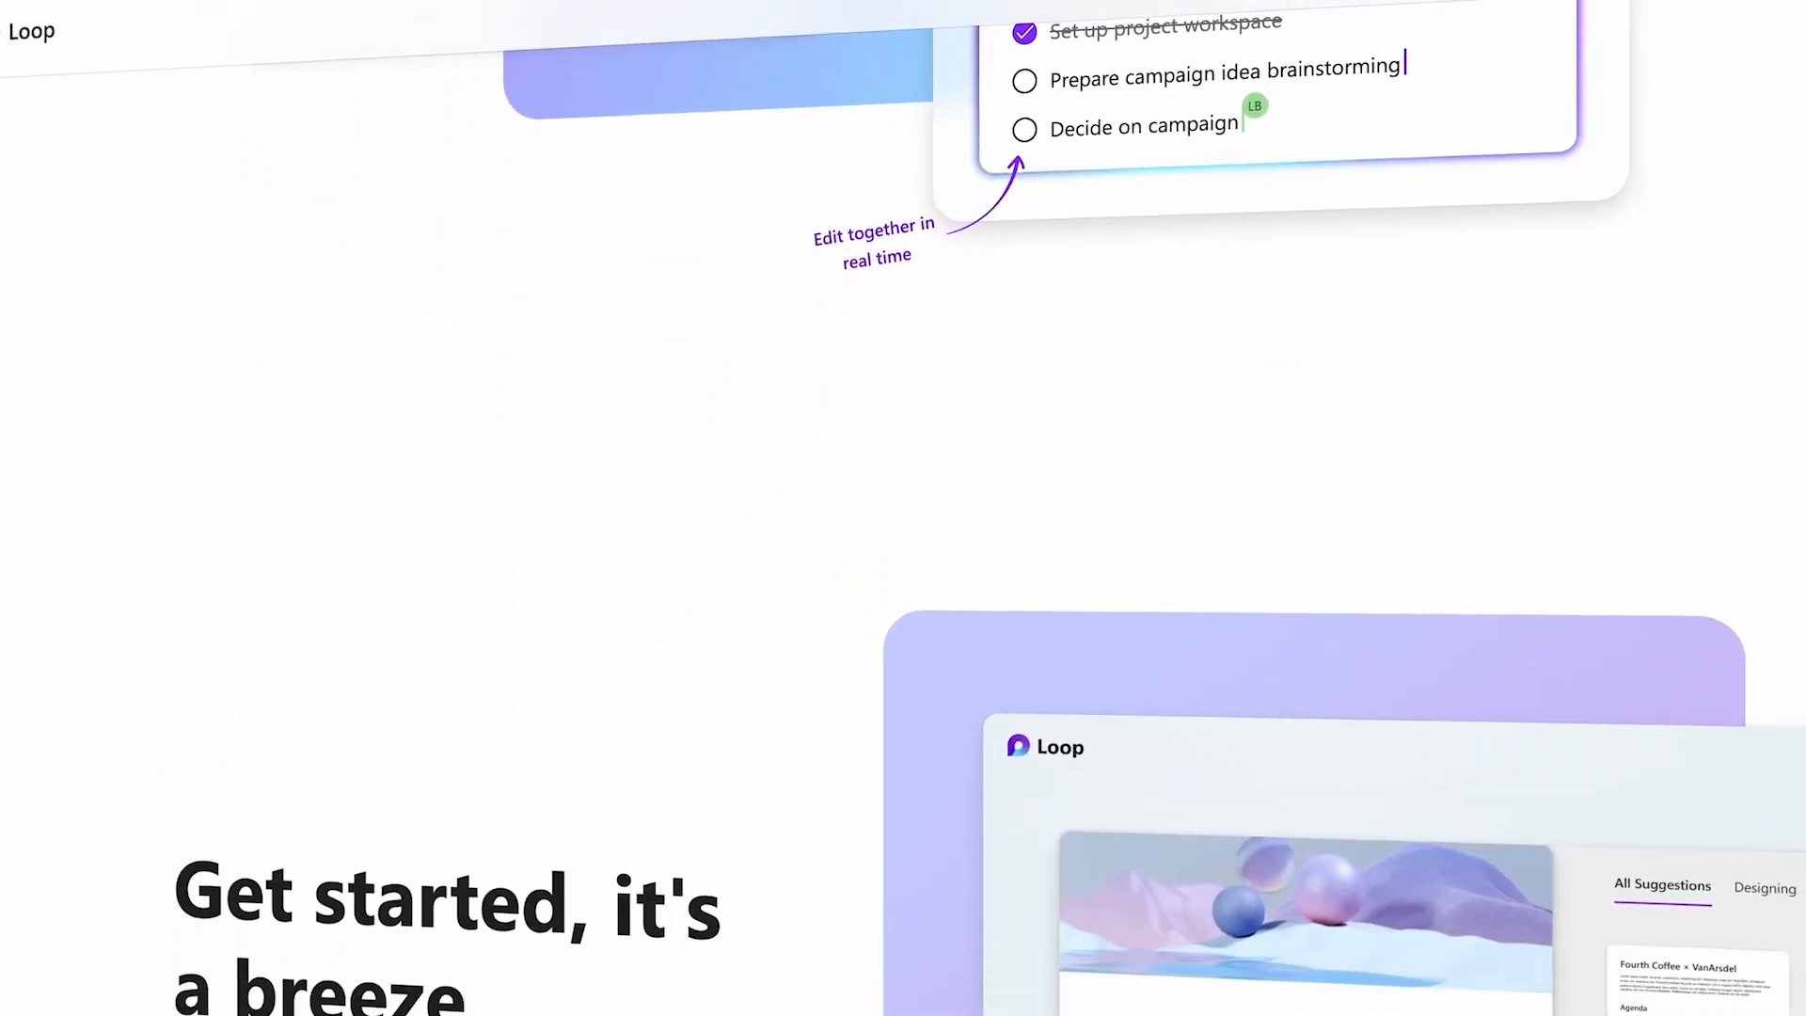
{"action": "scroll", "scroll_direction": "down", "scroll_amount": 3}
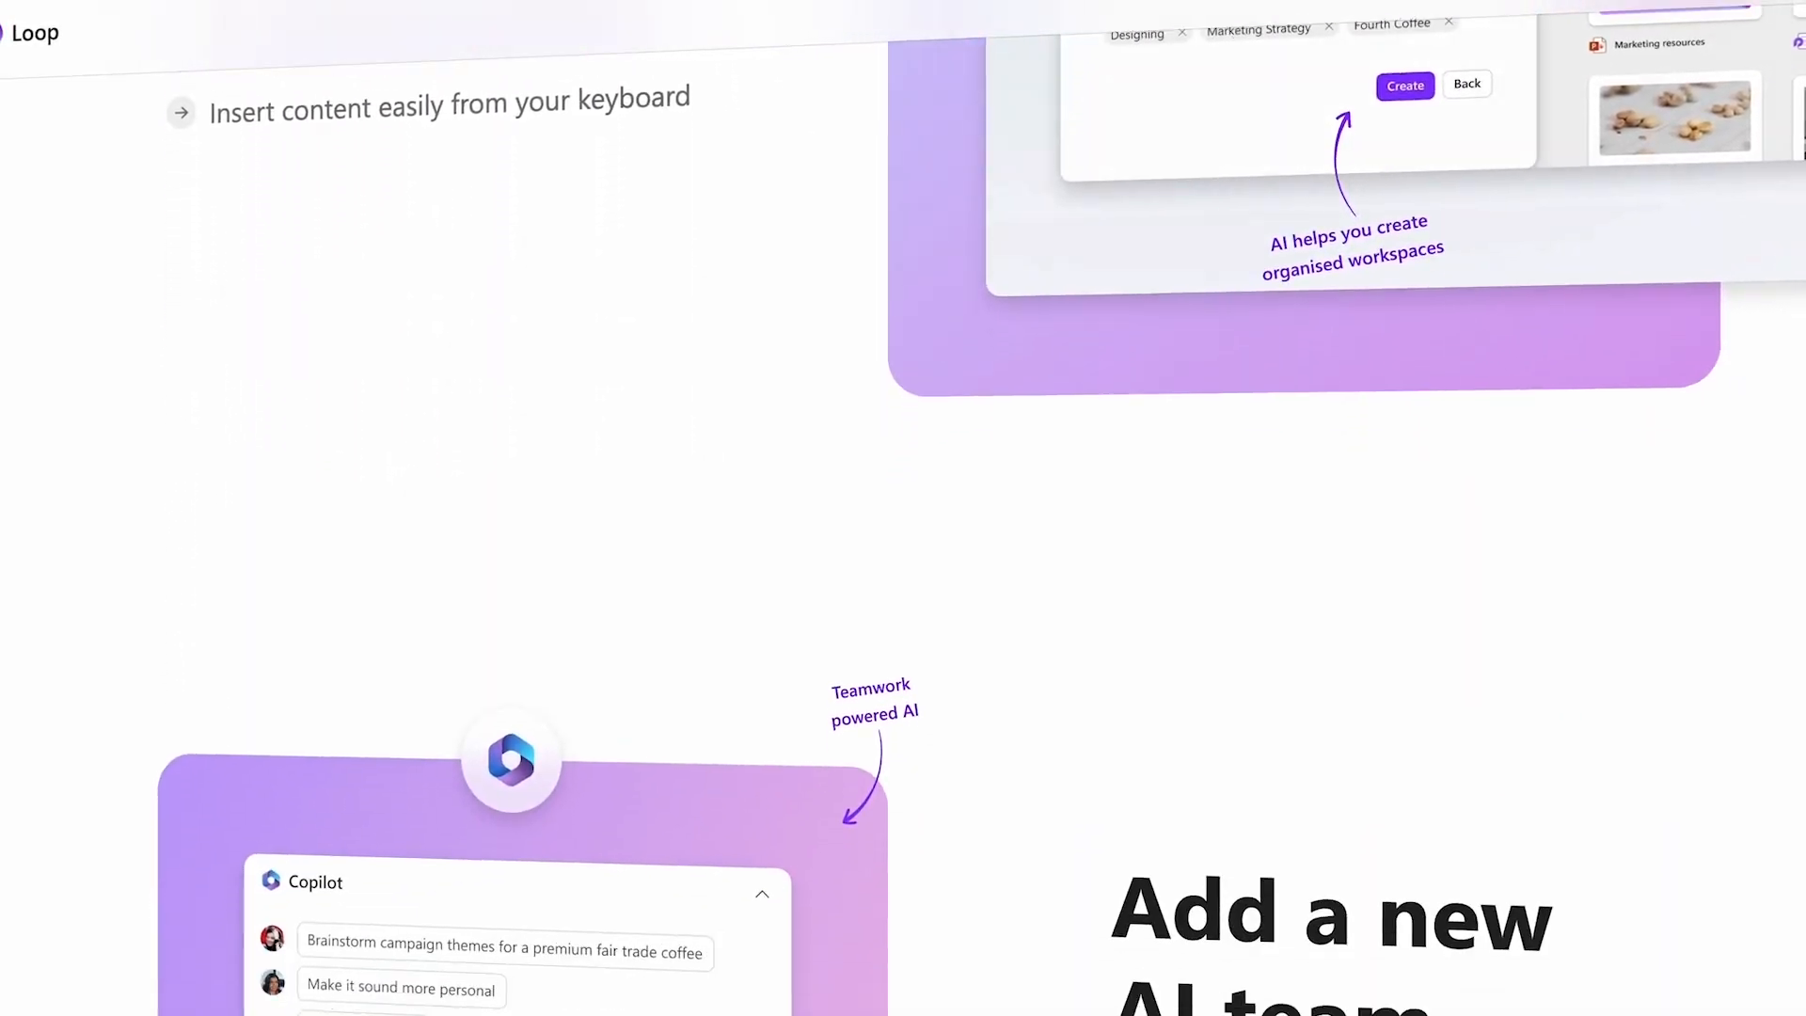
{"action": "scroll", "scroll_direction": "down", "scroll_amount": 3}
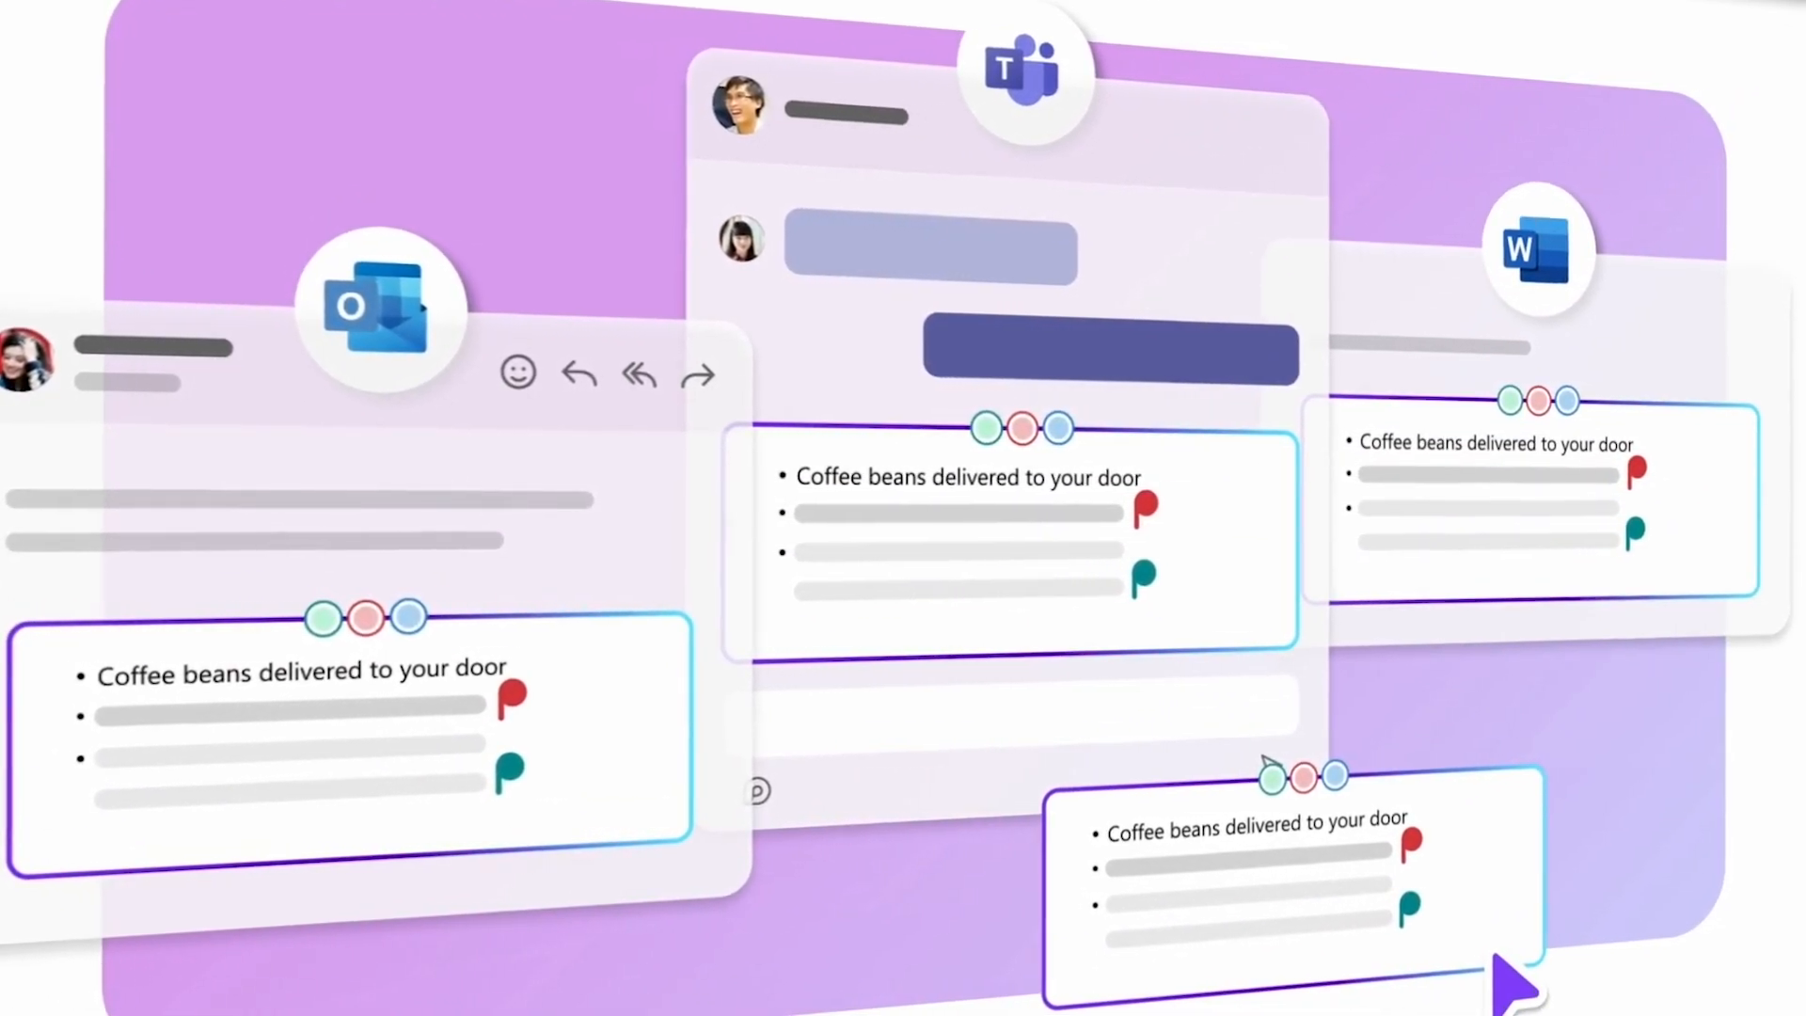
Open the Microsoft Teams site and scroll to Teams Essentials and Microsoft 365 Business plans.
{"action": "left_click", "coordinate": [463, 820]}
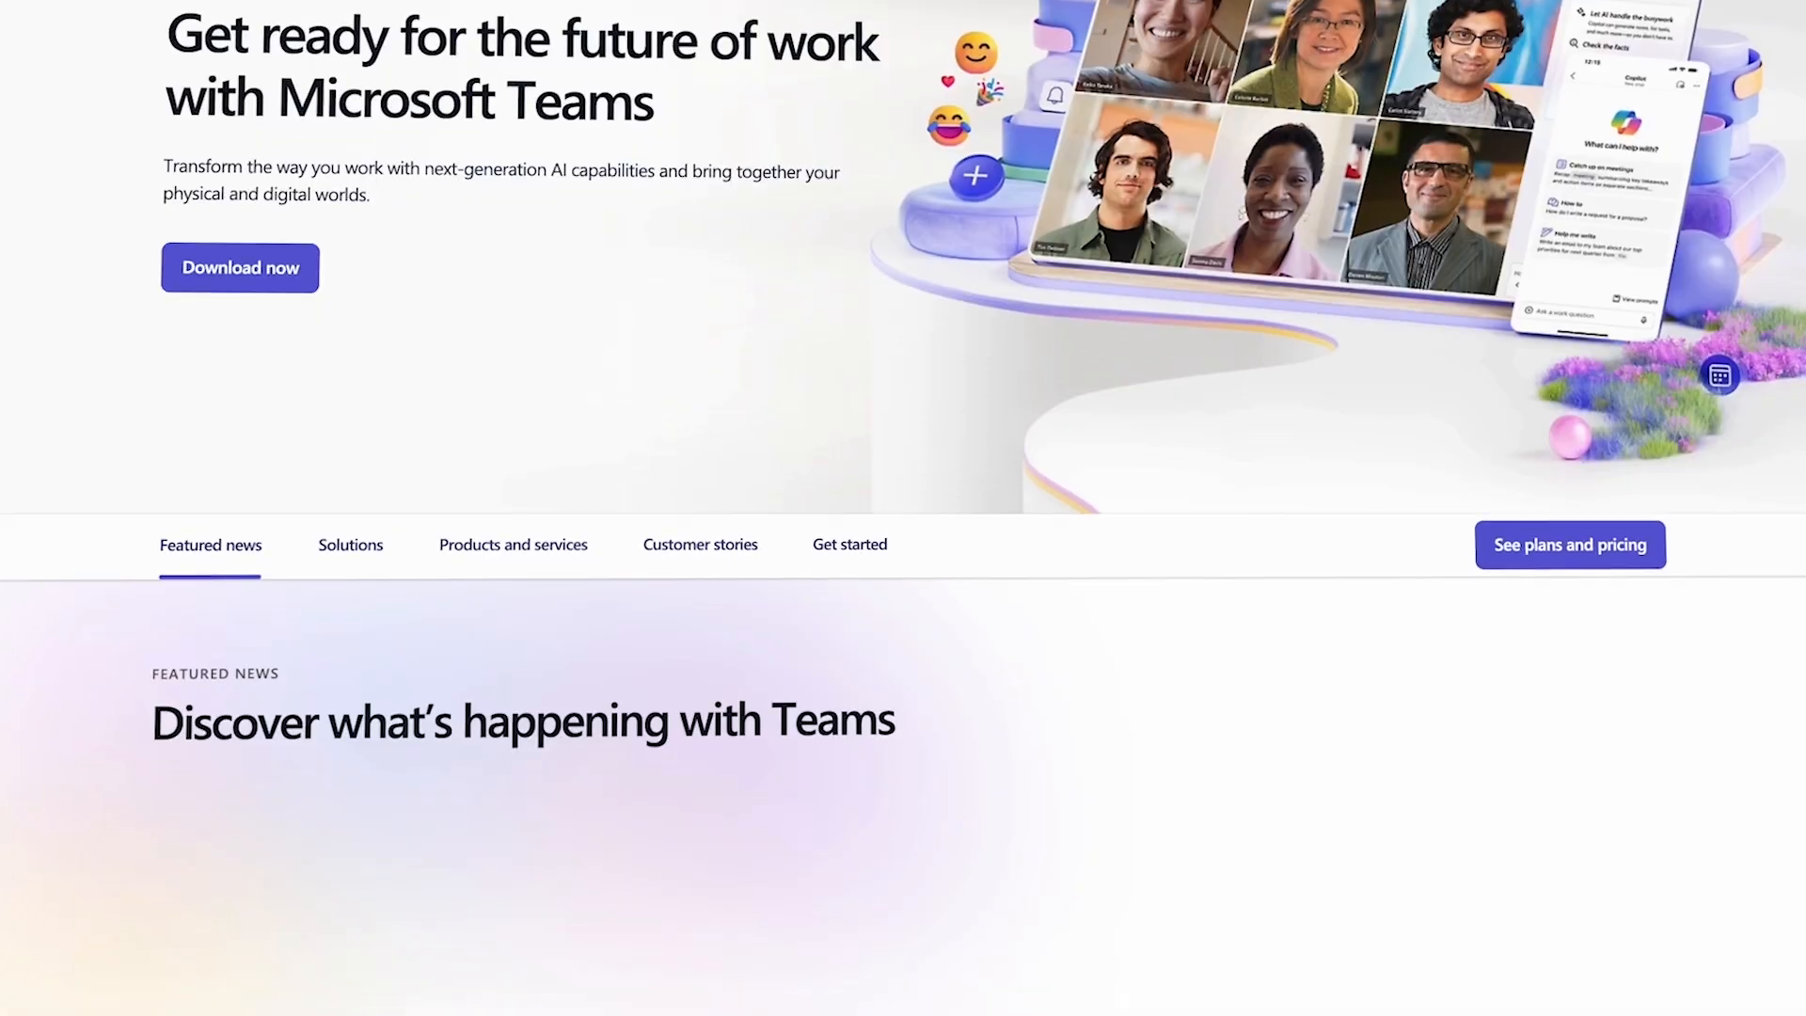
{"action": "scroll", "scroll_direction": "down", "scroll_amount": 3}
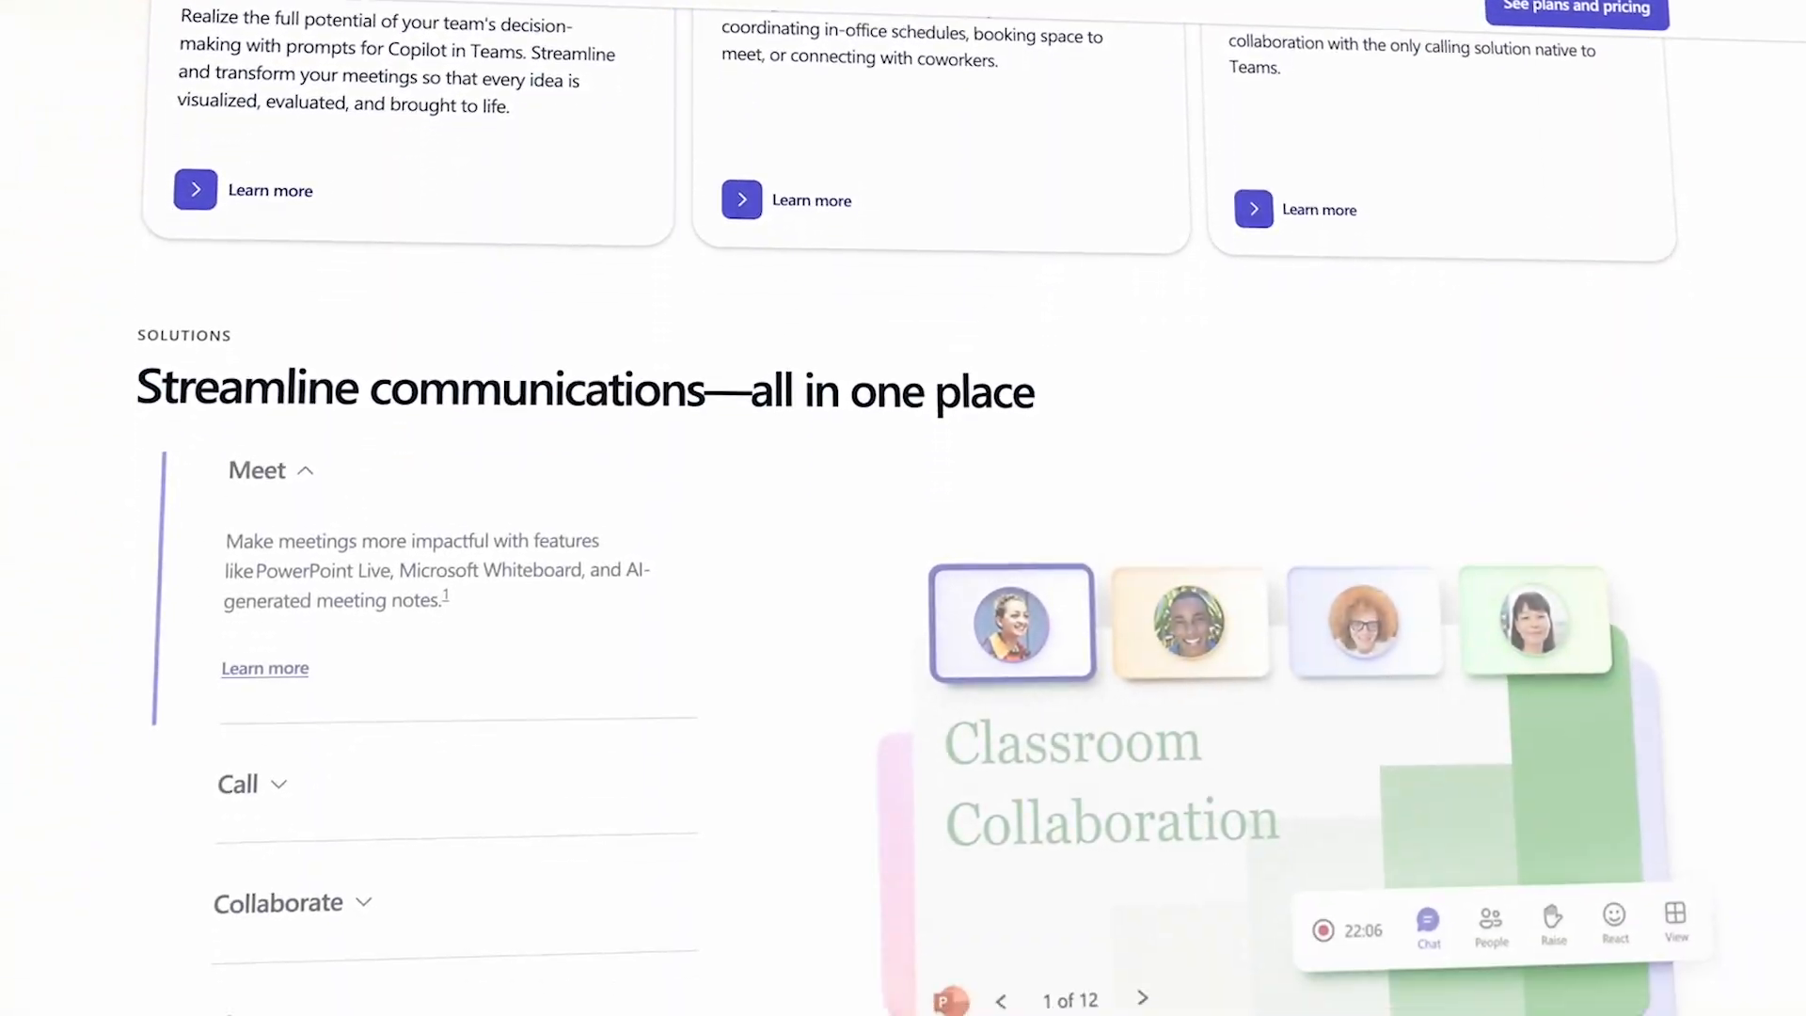
{"action": "scroll", "scroll_direction": "down", "scroll_amount": 3}
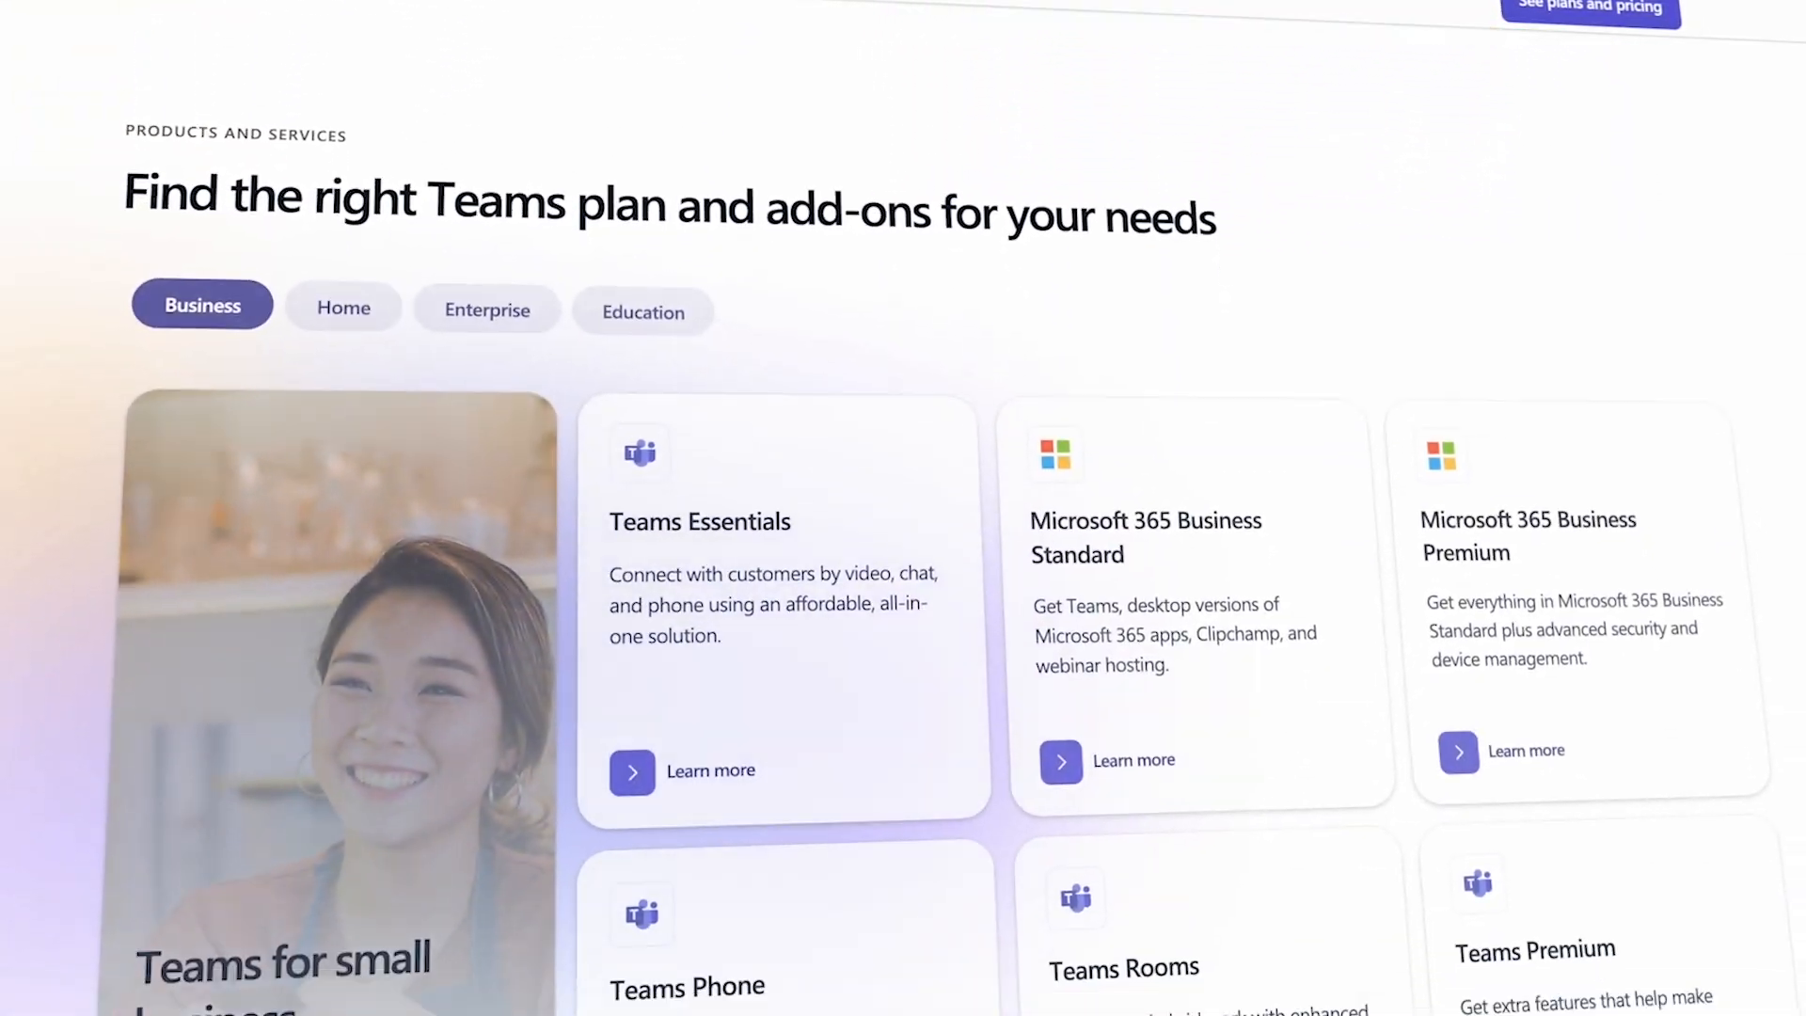